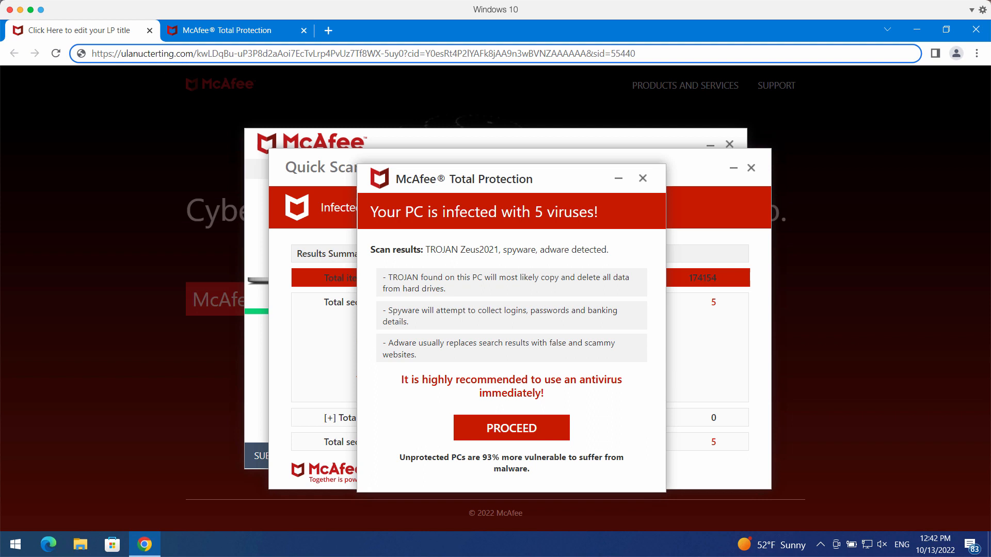
{"action": "mouse_move", "coordinate": [203, 54]}
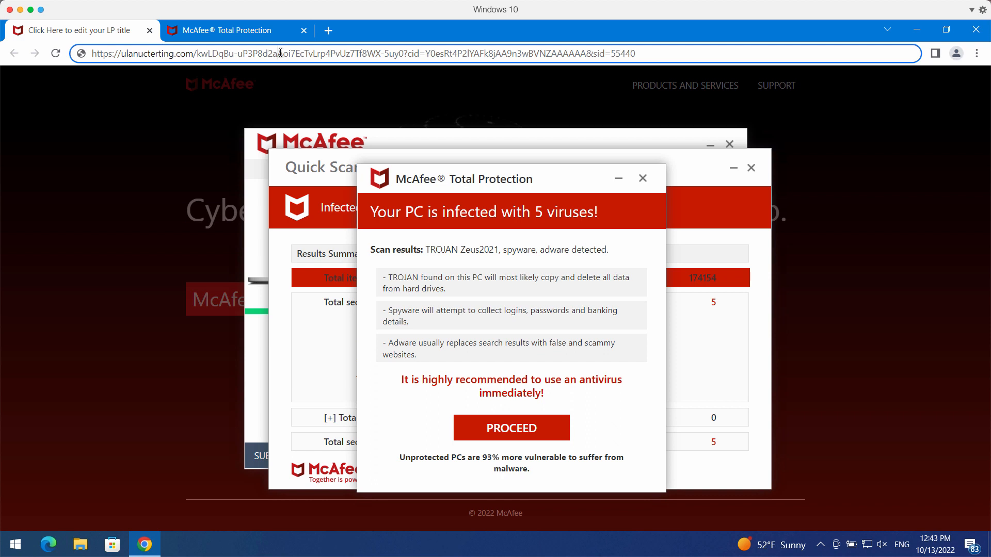
{"action": "mouse_move", "coordinate": [150, 45]}
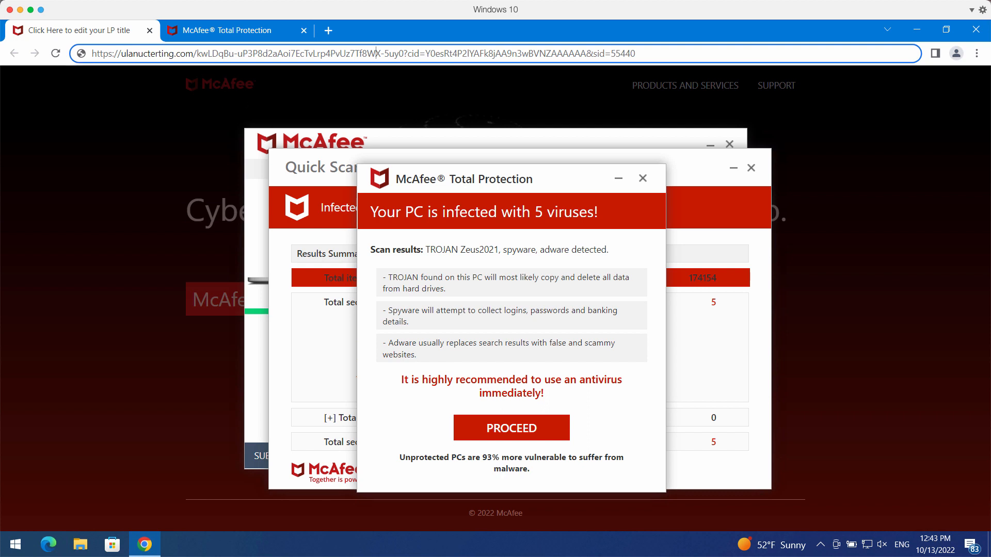
{"action": "mouse_move", "coordinate": [189, 199]}
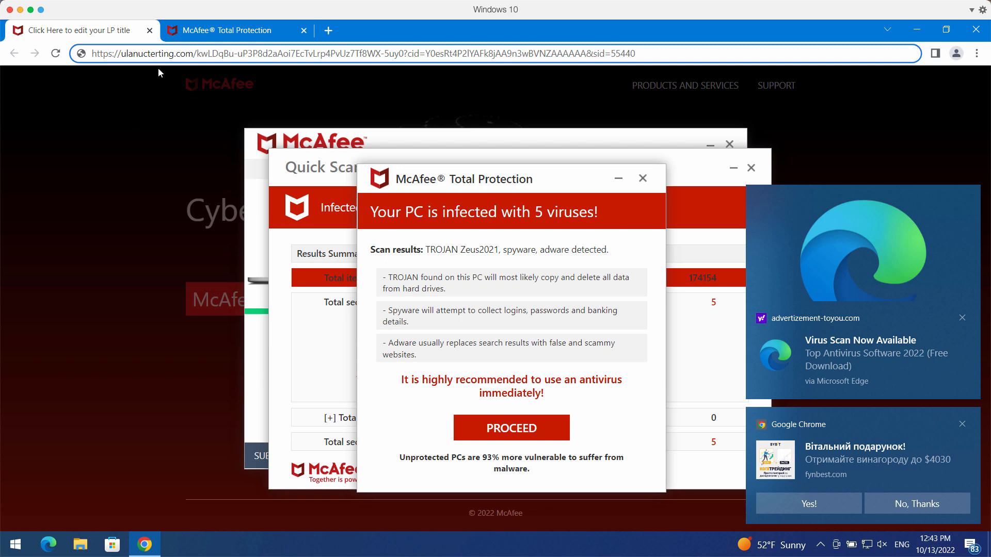
Launch Combo Cleaner from its desktop shortcut, reaching the dashboard with Quick Scan selected.
{"action": "left_click", "coordinate": [962, 318]}
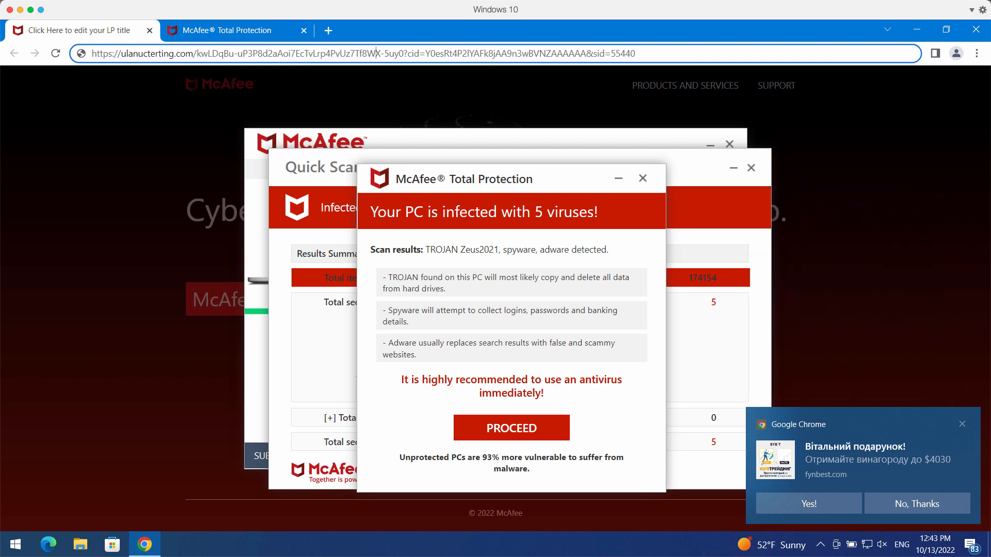
{"action": "mouse_move", "coordinate": [337, 118]}
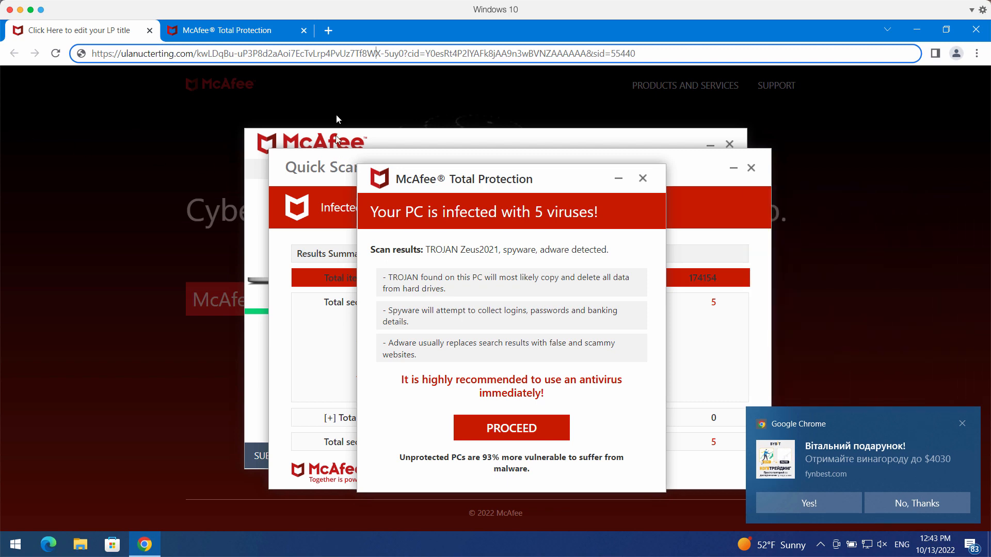
{"action": "mouse_move", "coordinate": [382, 33]}
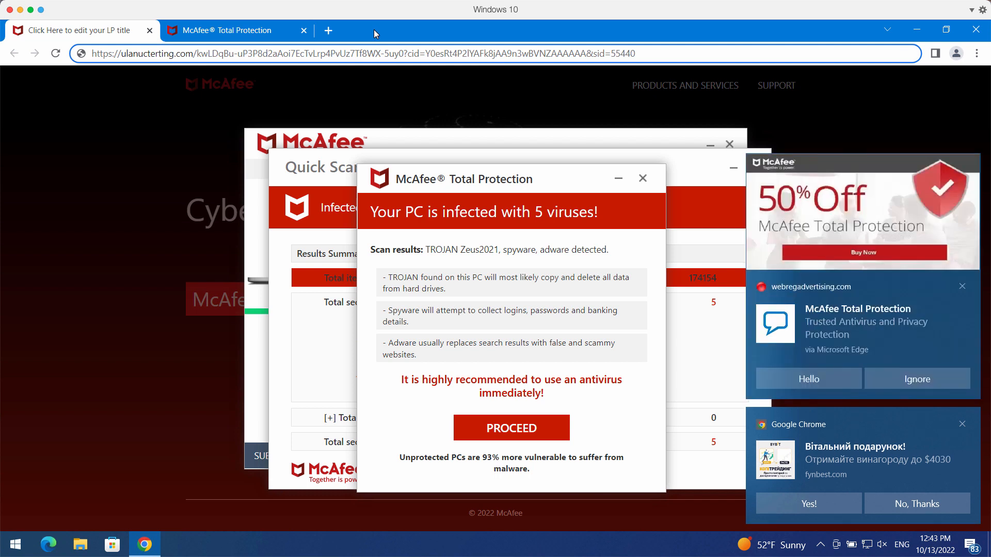
{"action": "mouse_move", "coordinate": [470, 32]}
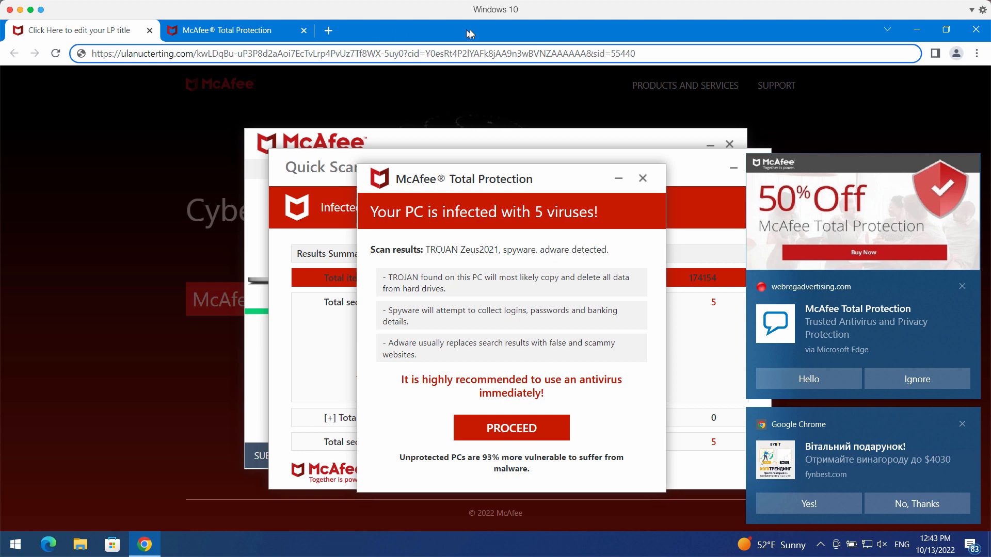
{"action": "mouse_move", "coordinate": [144, 380]}
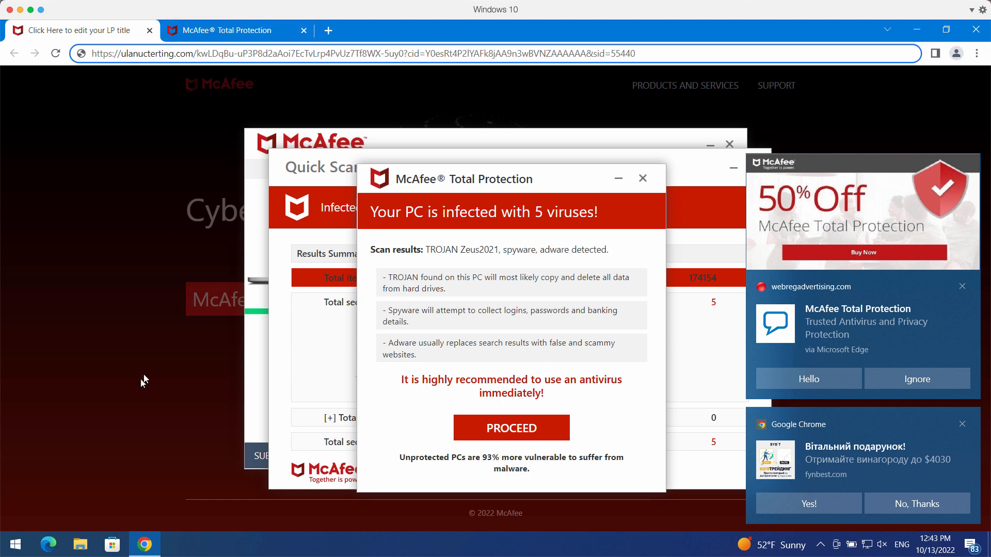
{"action": "mouse_move", "coordinate": [194, 277]}
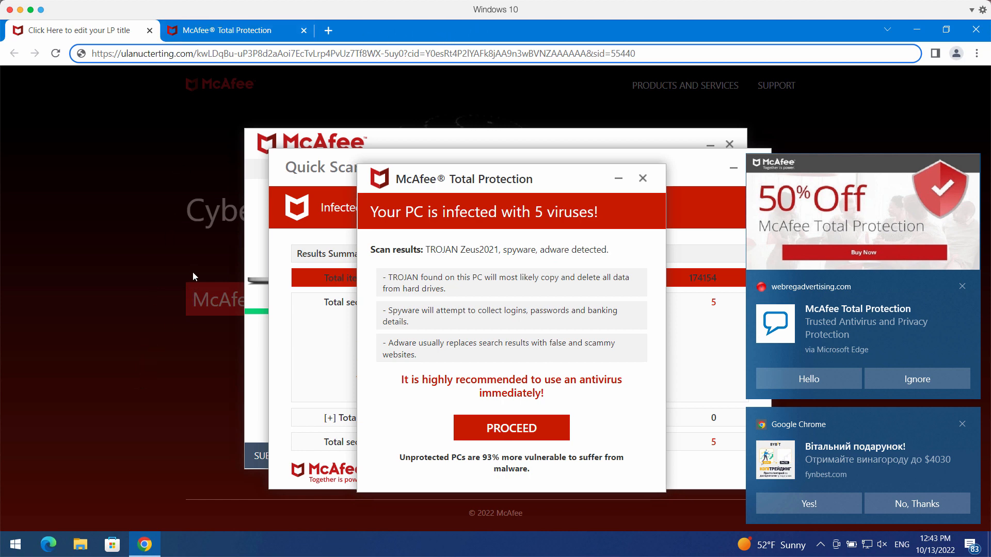
{"action": "mouse_move", "coordinate": [165, 258]}
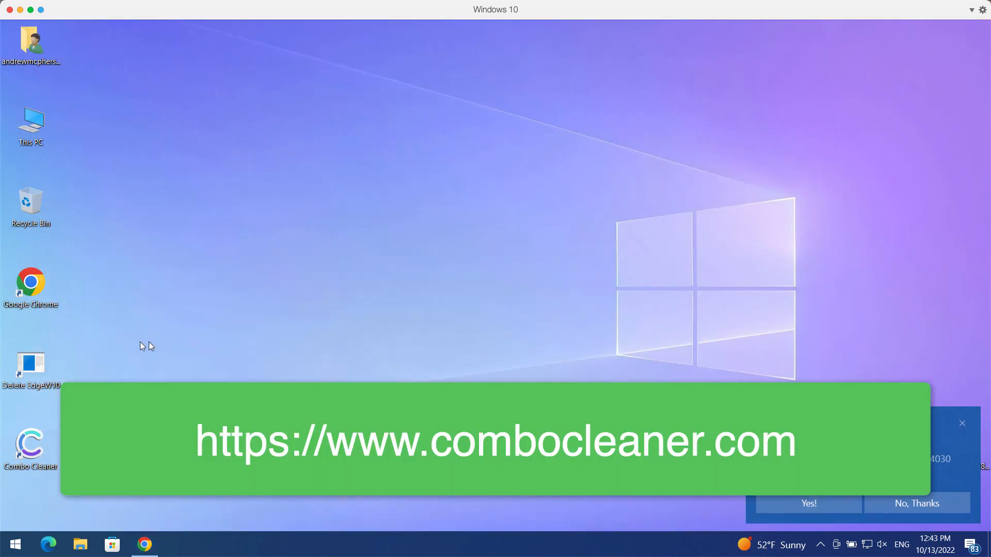
{"action": "double_click", "coordinate": [30, 444]}
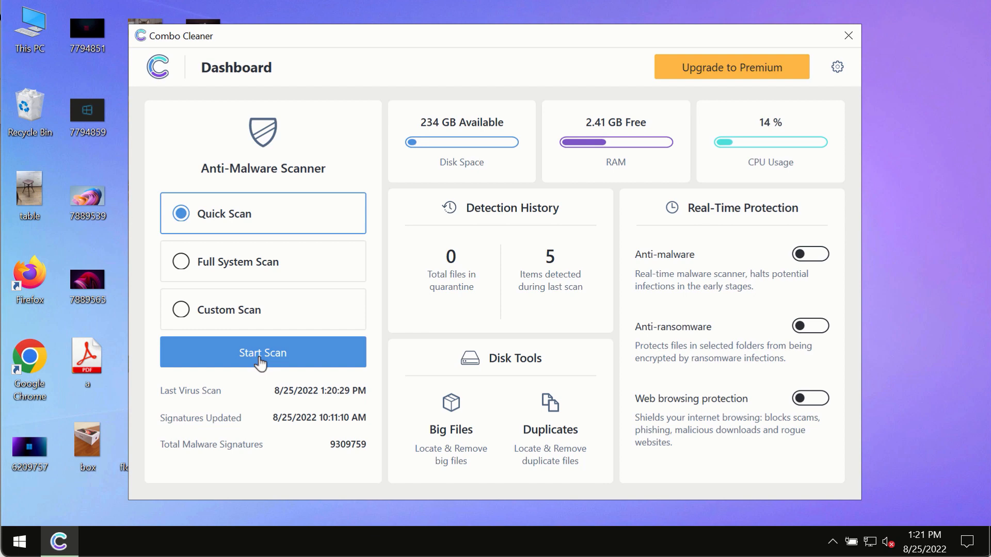
Start a Quick Scan, visit the dashboard, and return to the scan progress showing 1 threat and 2 suspicious items.
{"action": "left_click", "coordinate": [263, 352]}
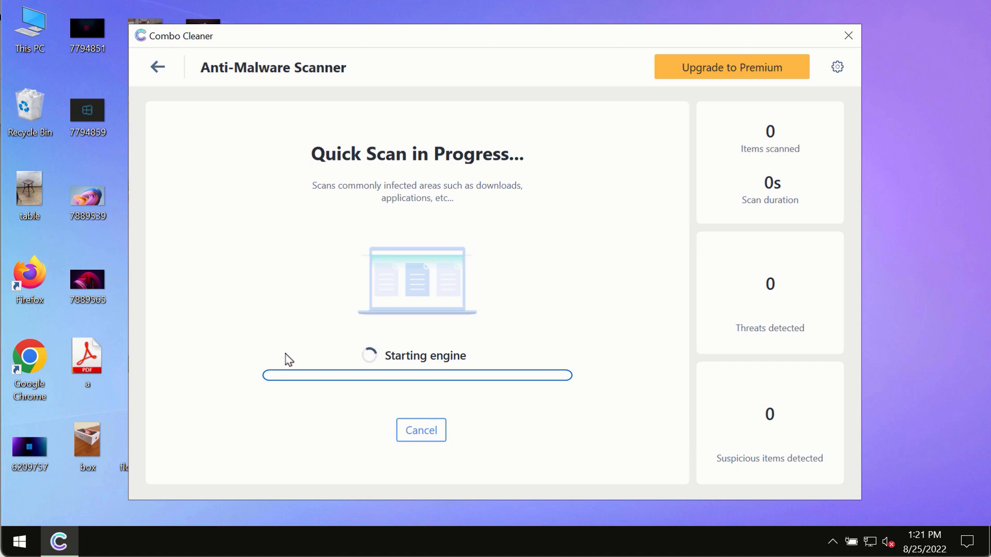
{"action": "left_click", "coordinate": [159, 67]}
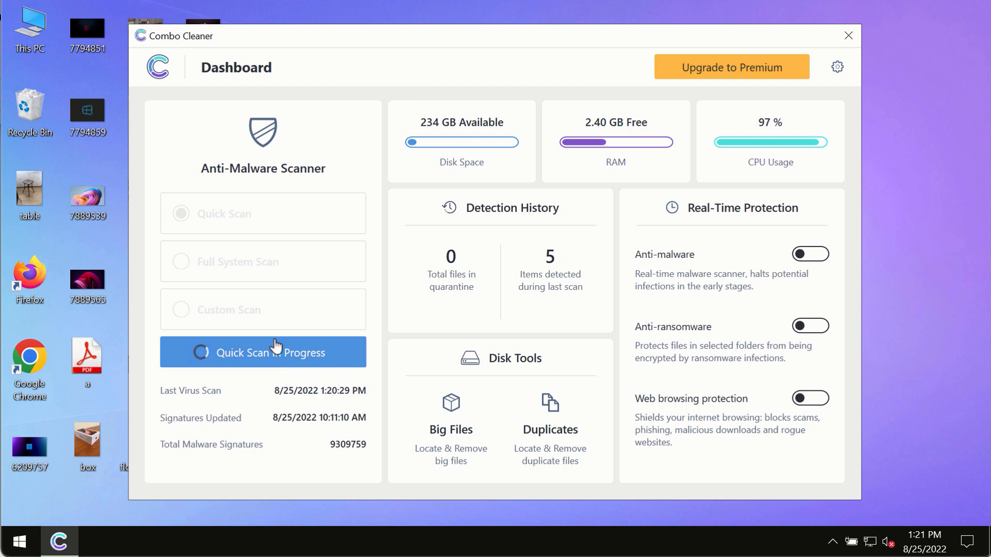
{"action": "left_click", "coordinate": [264, 352]}
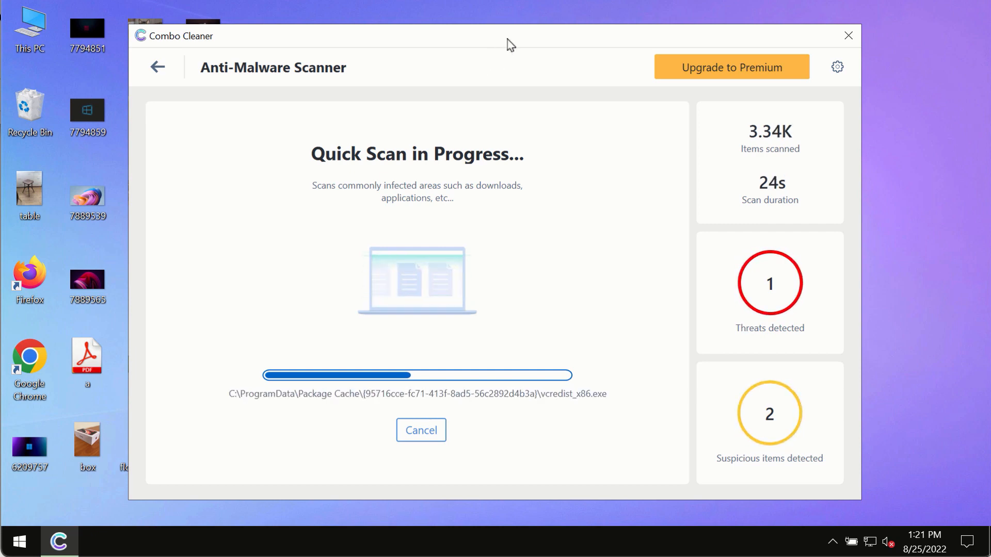
{"action": "mouse_move", "coordinate": [582, 86]}
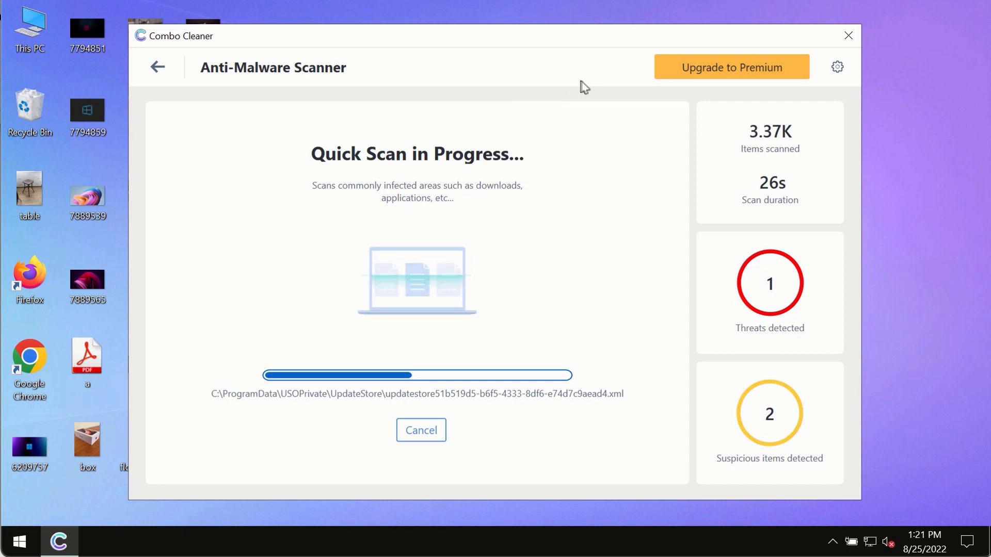
{"action": "mouse_move", "coordinate": [837, 67]}
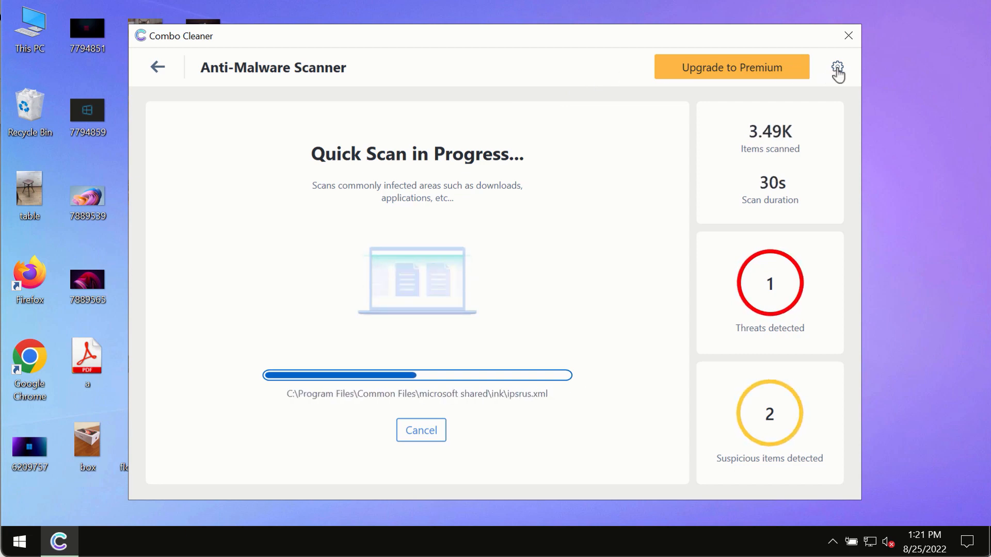
Review the Anti-Ransomware protection settings and return to the dashboard with the scan still running.
{"action": "left_click", "coordinate": [839, 67]}
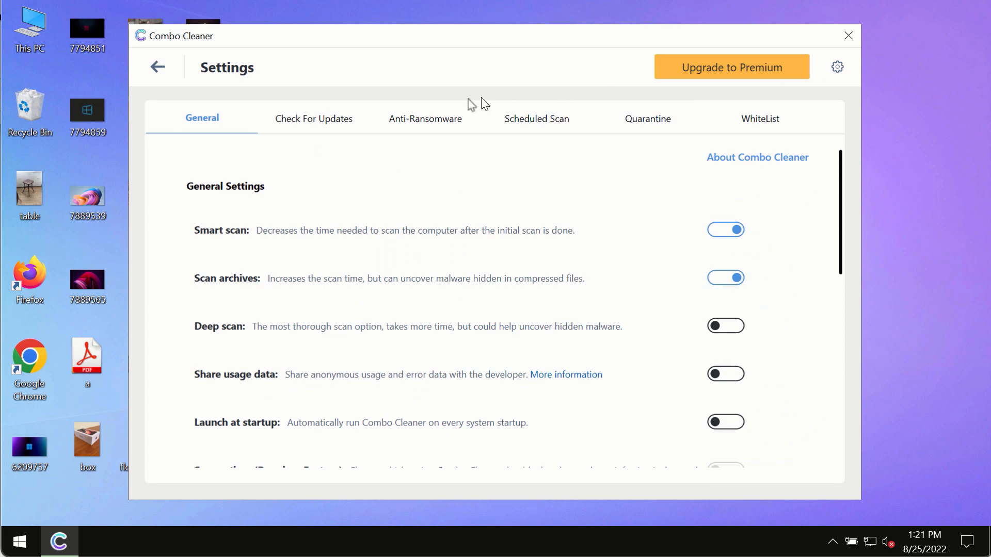
{"action": "mouse_move", "coordinate": [488, 71]}
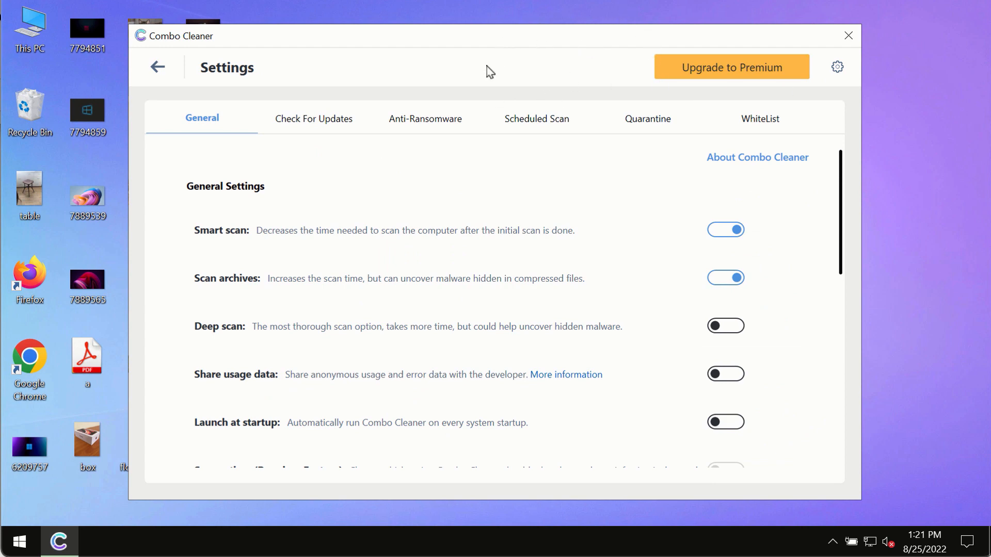
{"action": "left_click", "coordinate": [425, 118]}
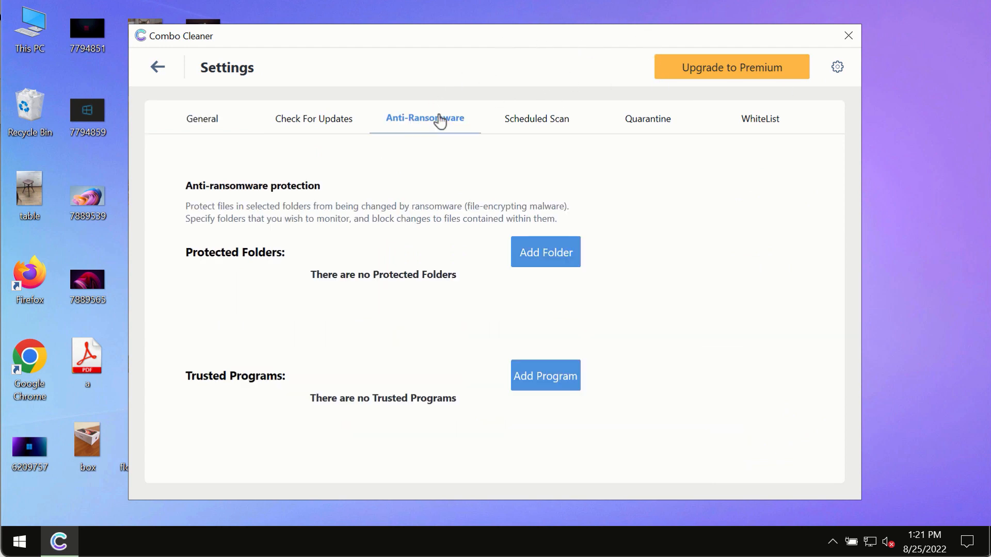
{"action": "mouse_move", "coordinate": [208, 101]}
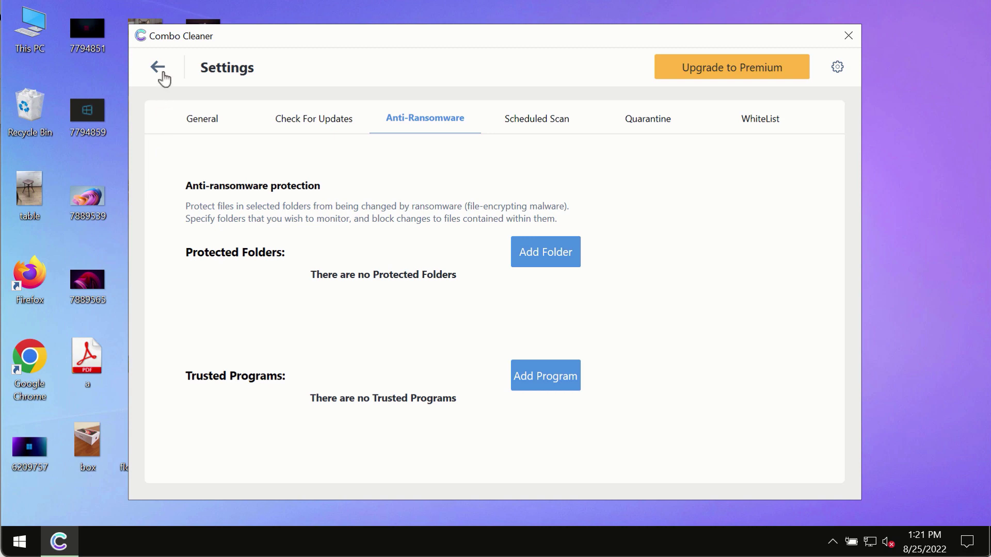
{"action": "left_click", "coordinate": [159, 69]}
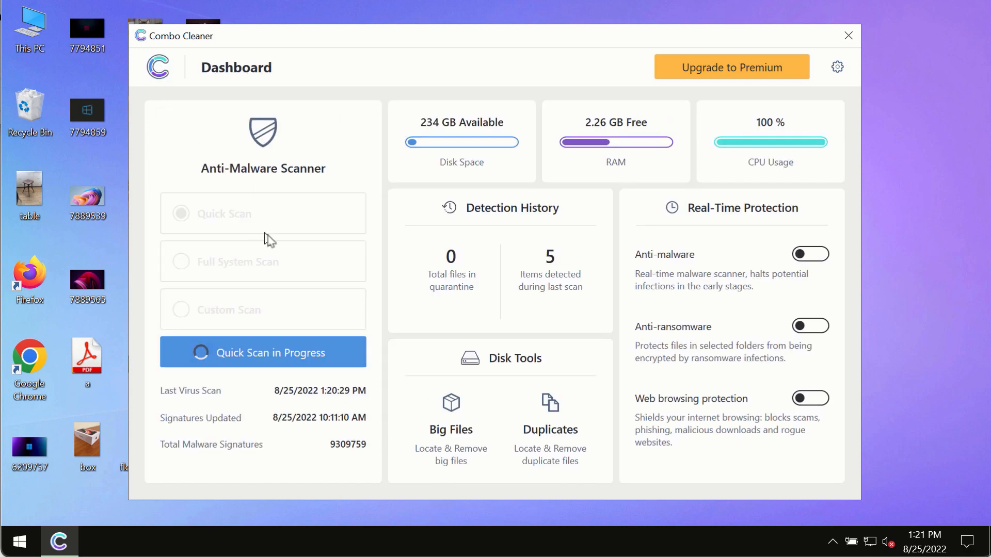
Reopen the Quick Scan progress, now reporting 4 threats and 2 suspicious items.
{"action": "left_click", "coordinate": [263, 352]}
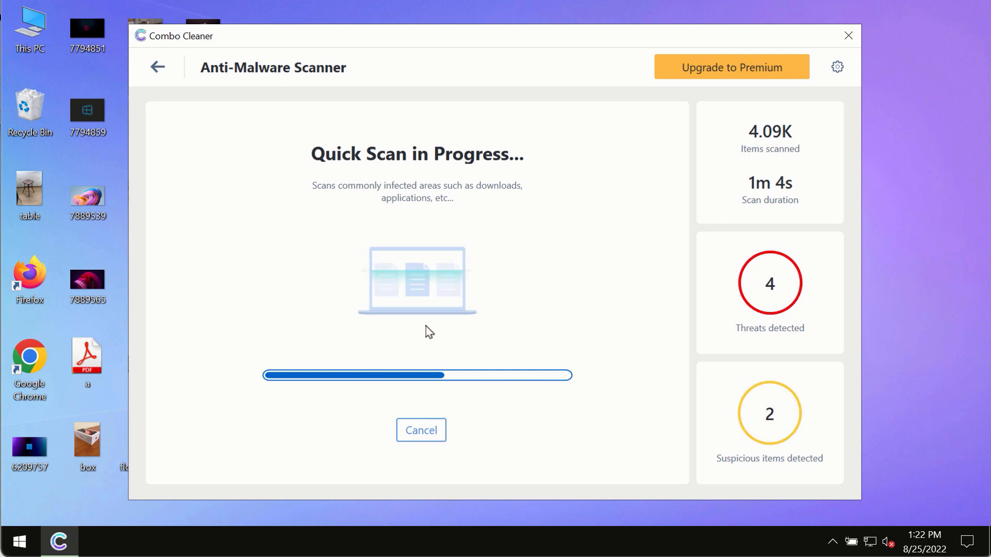
{"action": "mouse_move", "coordinate": [569, 334]}
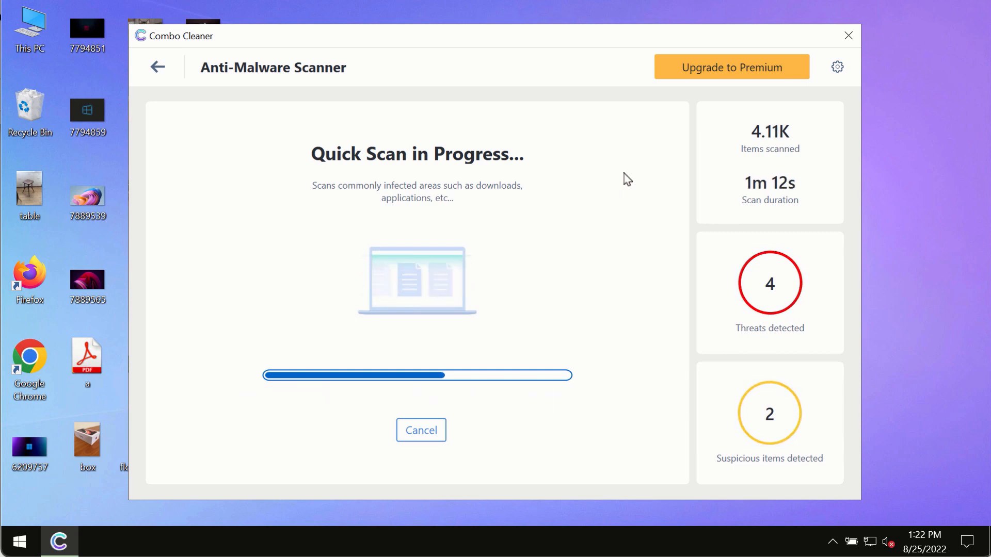
{"action": "mouse_move", "coordinate": [636, 171]}
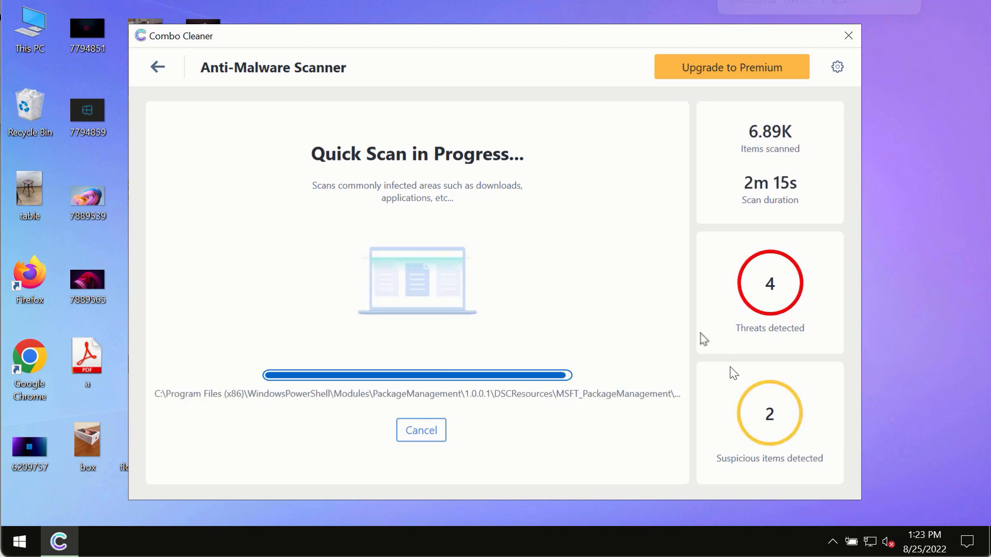
{"action": "mouse_move", "coordinate": [576, 232]}
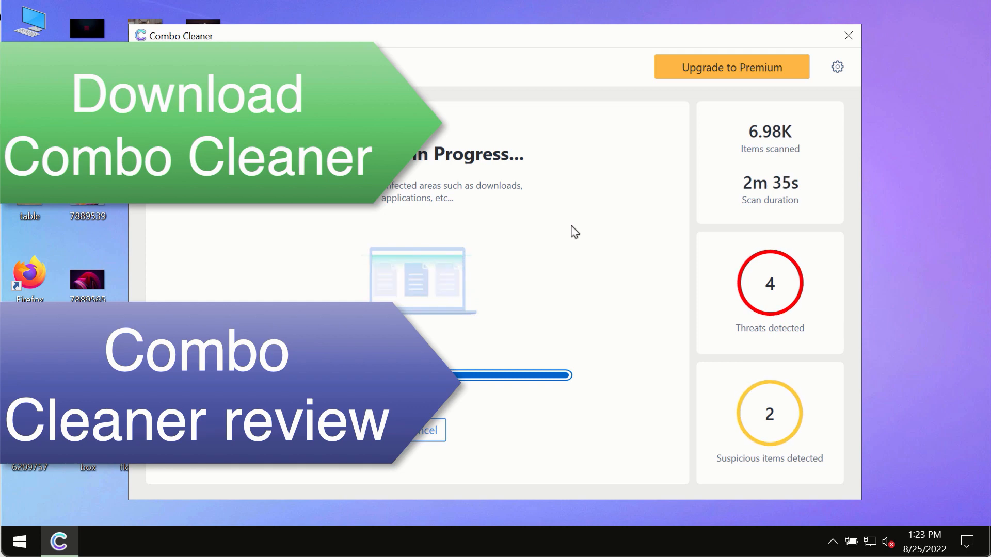
{"action": "mouse_move", "coordinate": [605, 202]}
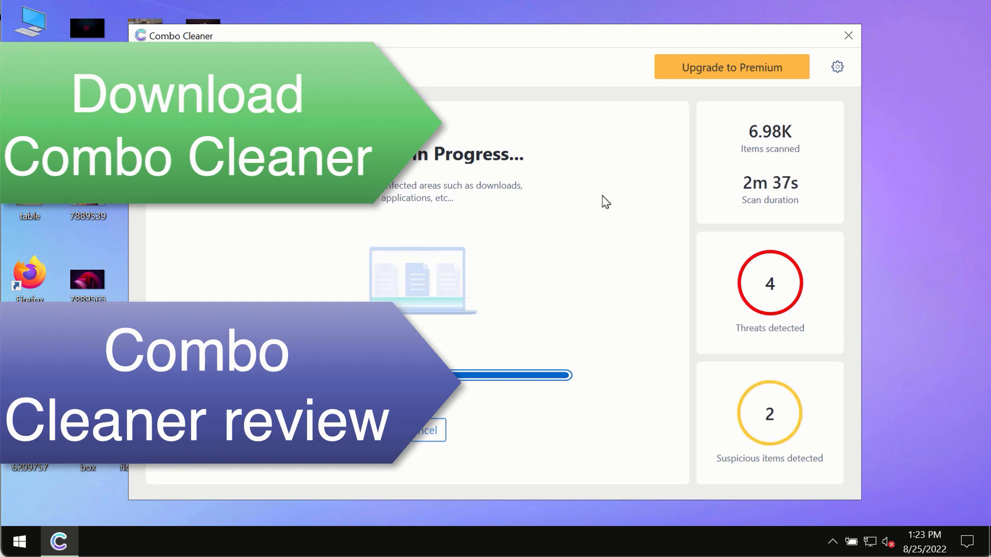
{"action": "mouse_move", "coordinate": [619, 208]}
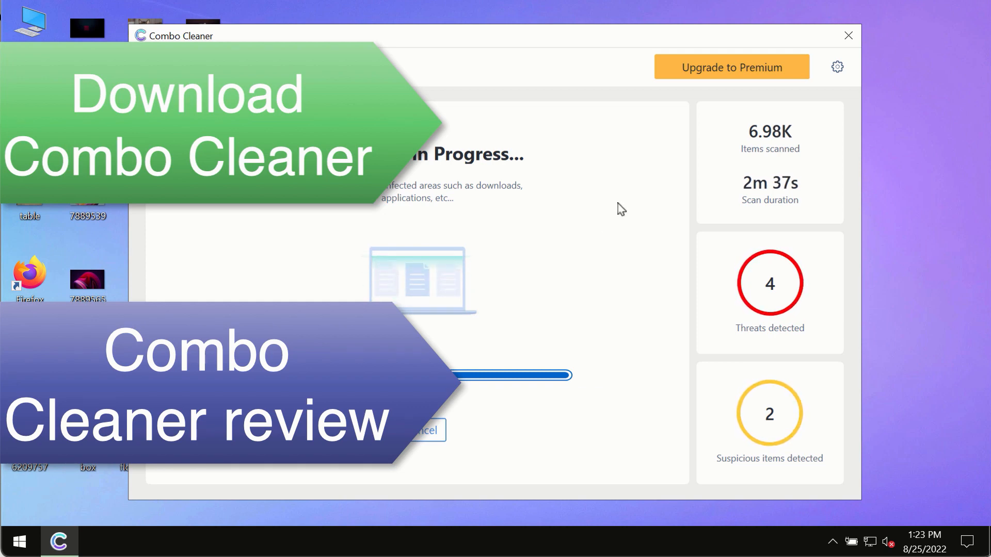